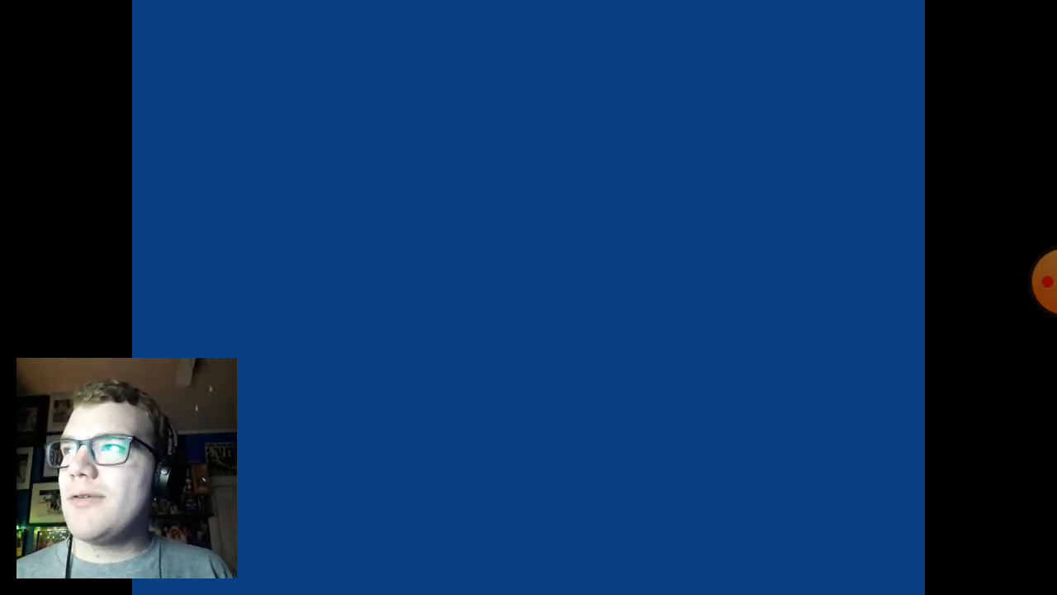
Step: Pause the Blink-182 'Adam's Song' lyrics video partway through
{"action": "left_click", "coordinate": [535, 297]}
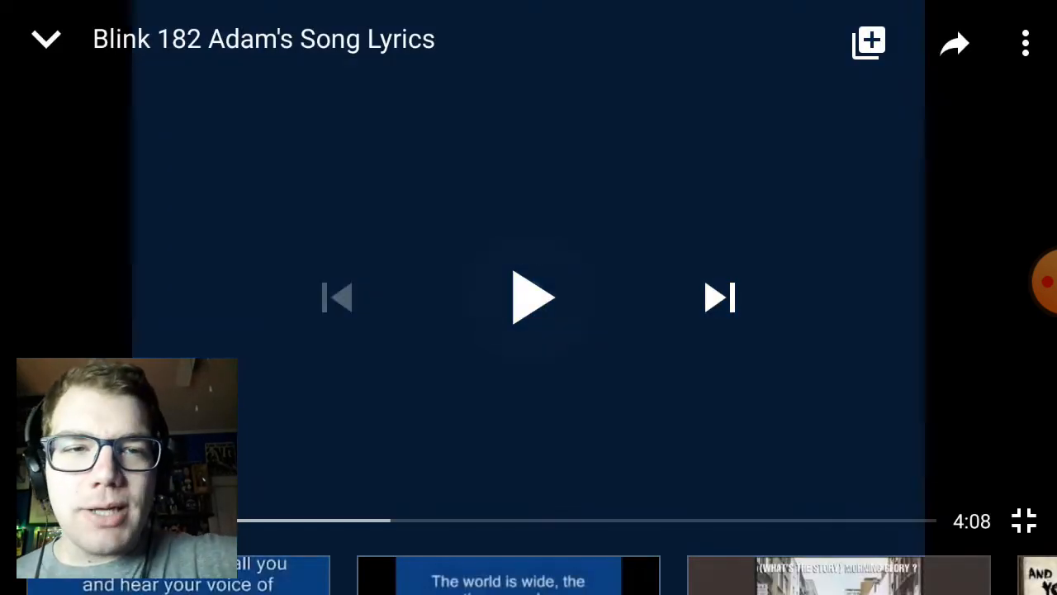
Step: Resume the 'Adam's Song' lyrics video so the opening verse plays
{"action": "left_click", "coordinate": [529, 297]}
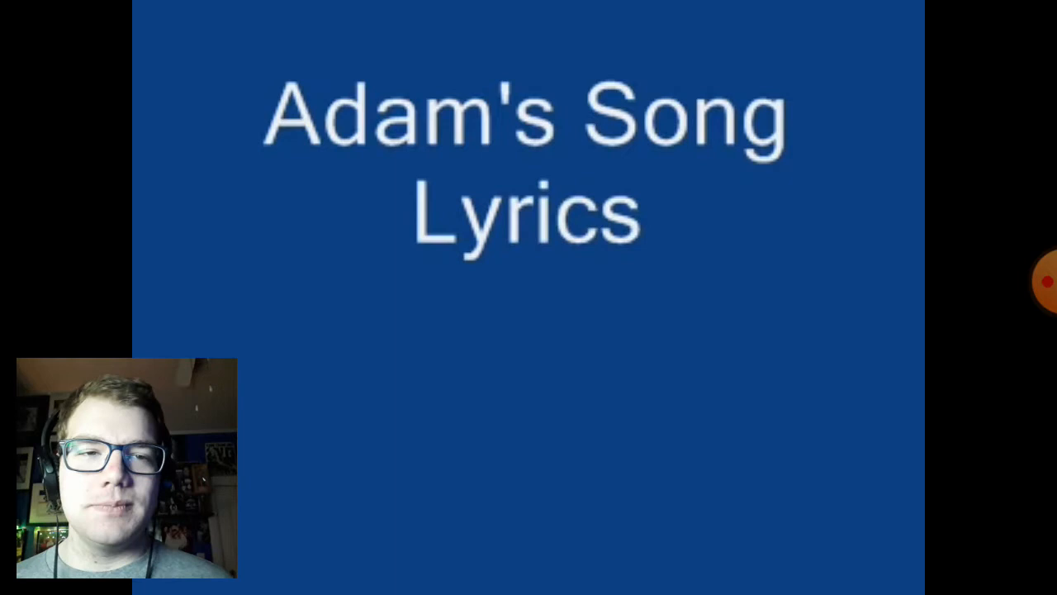
{"action": "type", "text": "Bli"}
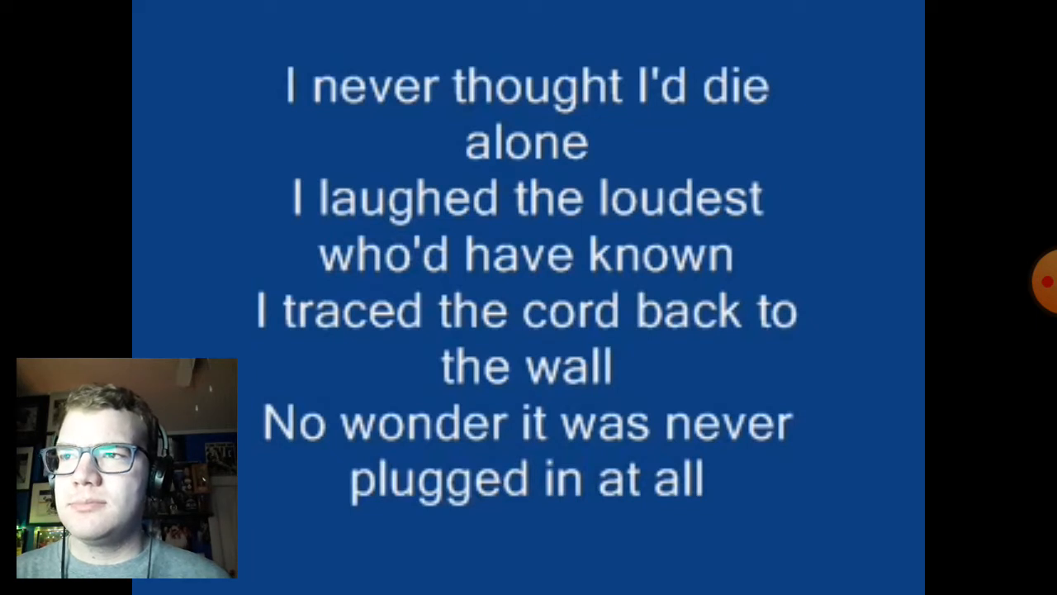
Step: Show the player controls overlay while the second verse lyrics play
{"action": "left_click", "coordinate": [529, 298]}
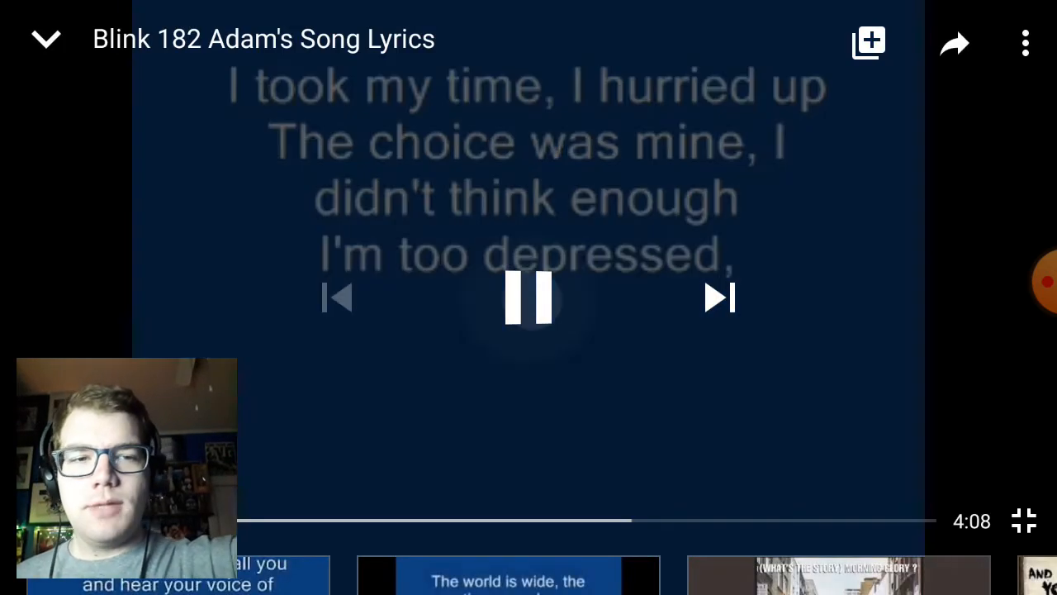